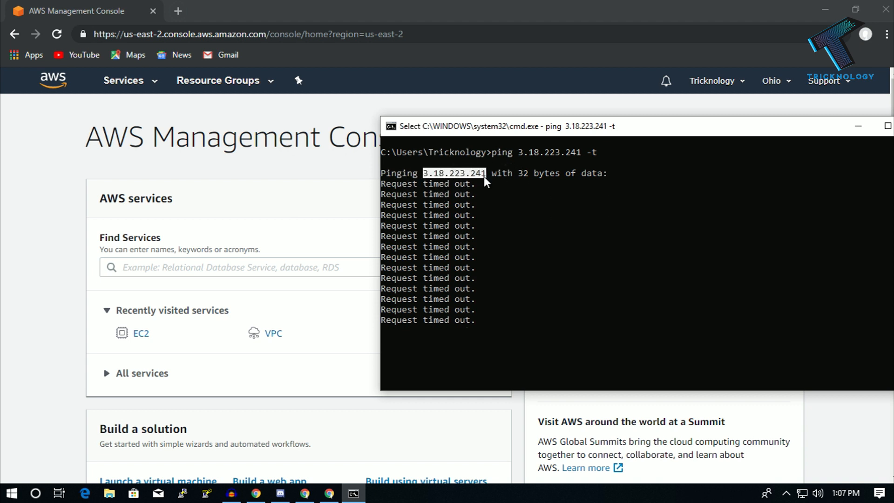
Leave the ping running and go to the EC2 service via the Services menu
{"action": "left_click", "coordinate": [857, 125]}
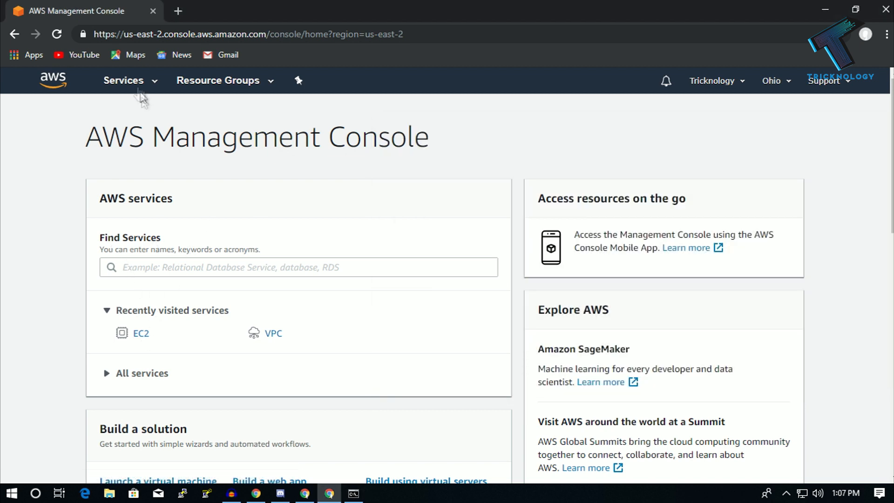
{"action": "left_click", "coordinate": [123, 80]}
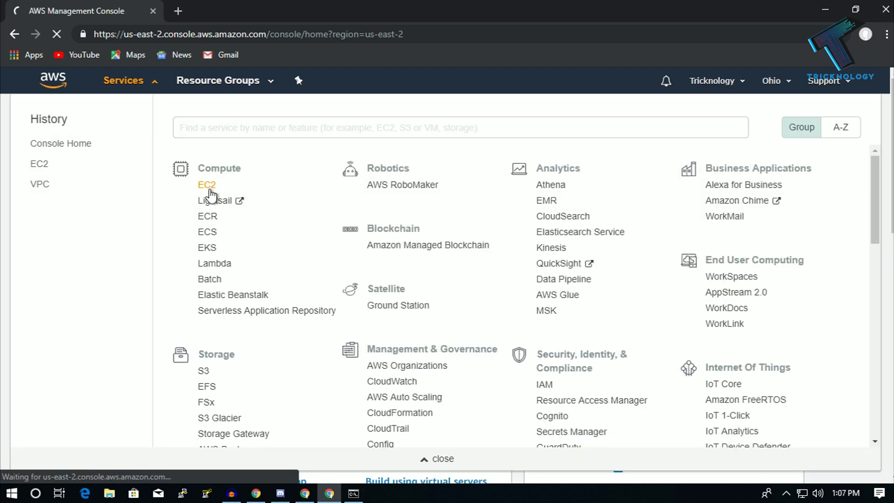
{"action": "left_click", "coordinate": [207, 184]}
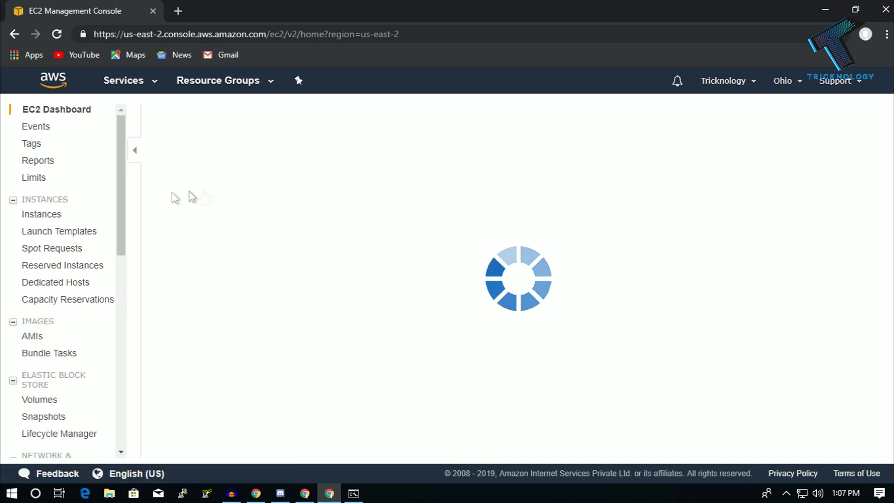
Select the running instance at 3.18.223.241 and find its security group launch-wizard-5
{"action": "left_click", "coordinate": [41, 214]}
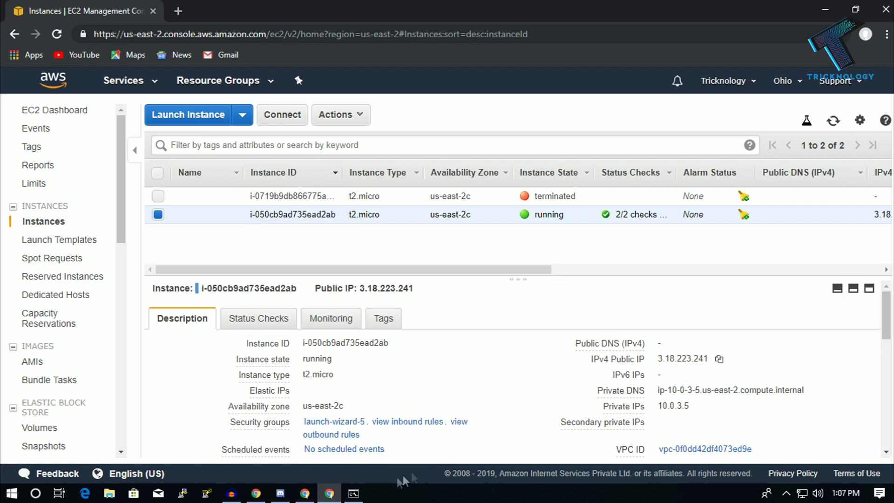
{"action": "left_click", "coordinate": [353, 493]}
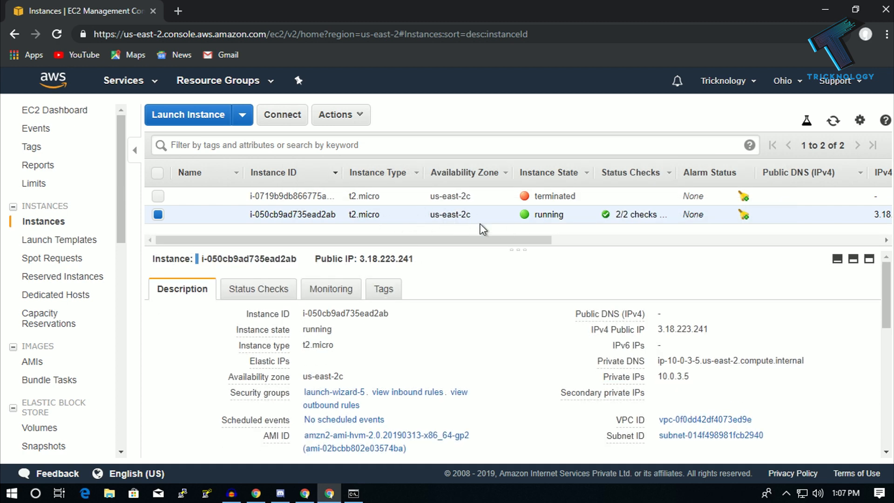
{"action": "mouse_move", "coordinate": [240, 402]}
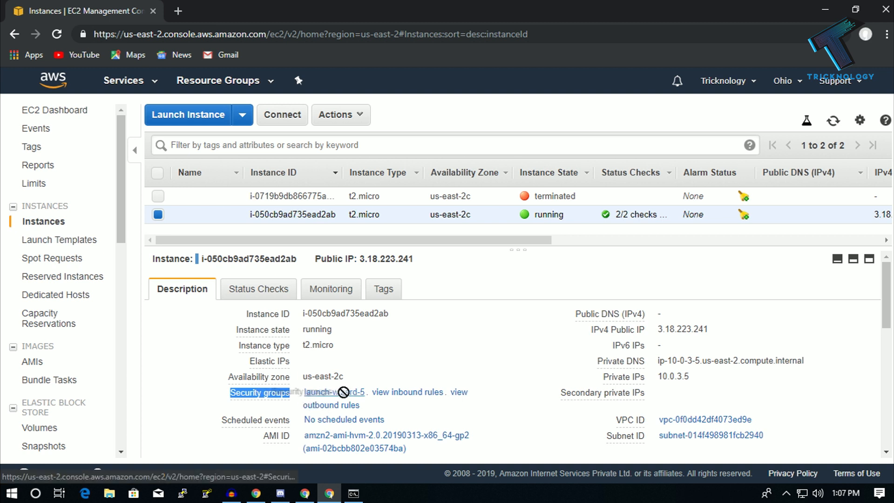
{"action": "mouse_move", "coordinate": [369, 392]}
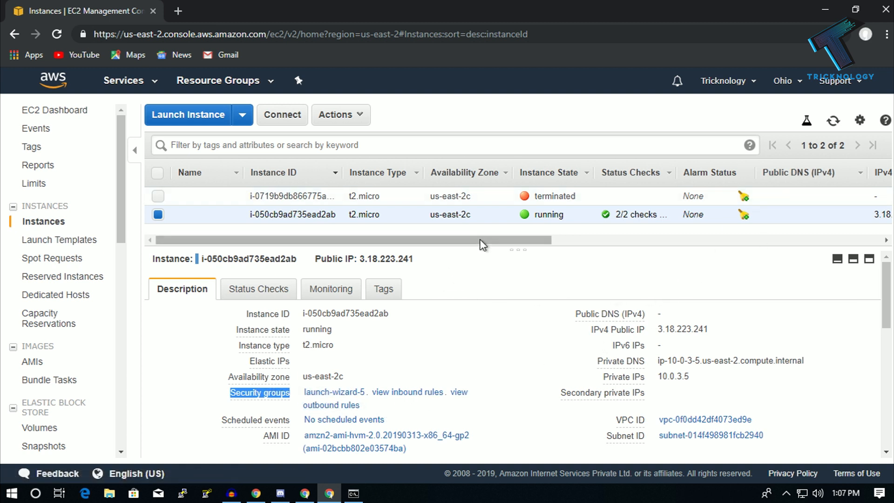
{"action": "scroll", "scroll_direction": "right", "scroll_amount": 3}
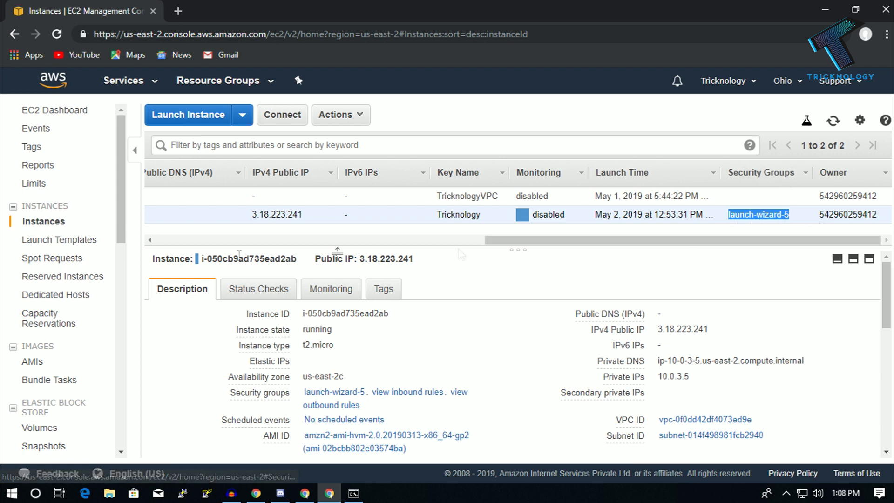
{"action": "scroll", "scroll_direction": "down", "scroll_amount": 3}
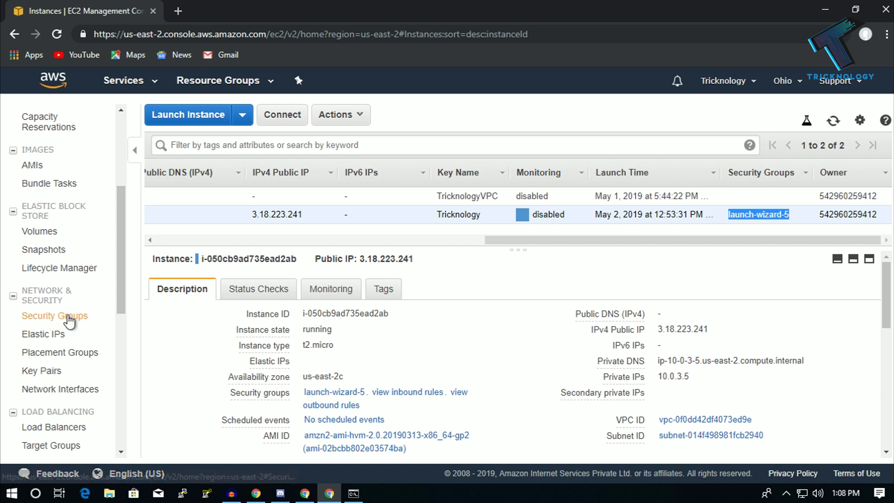
Go to the Security Groups list to reach launch-wizard-5's inbound rules
{"action": "left_click", "coordinate": [54, 315]}
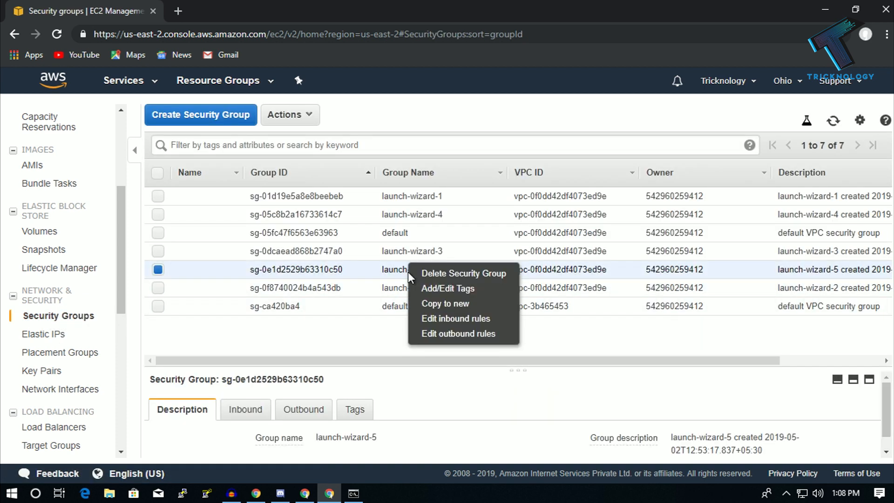
{"action": "mouse_move", "coordinate": [455, 319]}
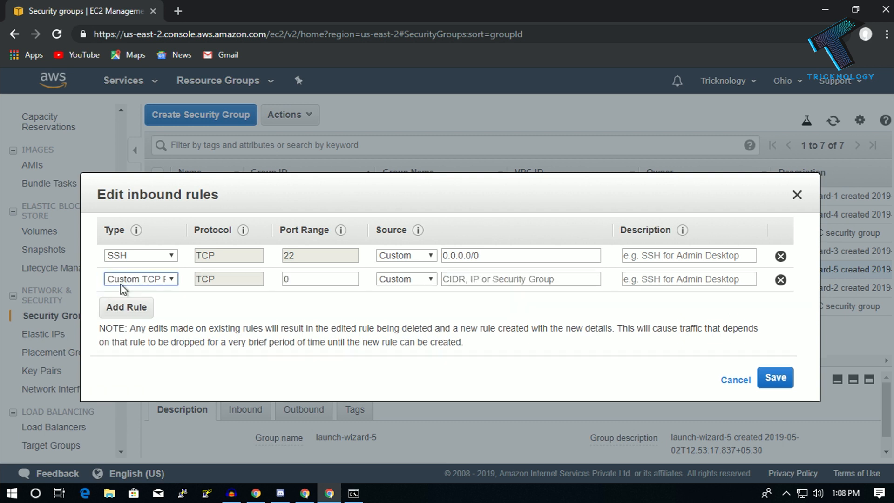
Set the new rule to All ICMP - IPv4 from Anywhere and save the inbound rules
{"action": "left_click", "coordinate": [140, 279]}
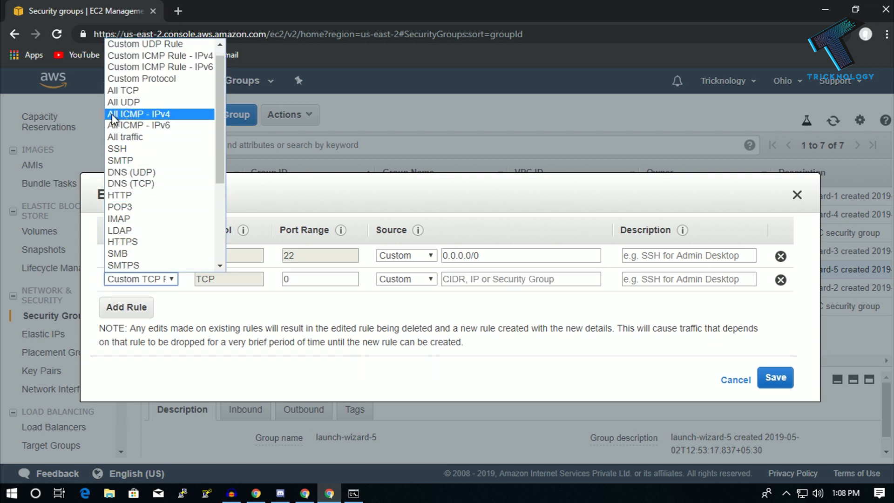
{"action": "mouse_move", "coordinate": [167, 120]}
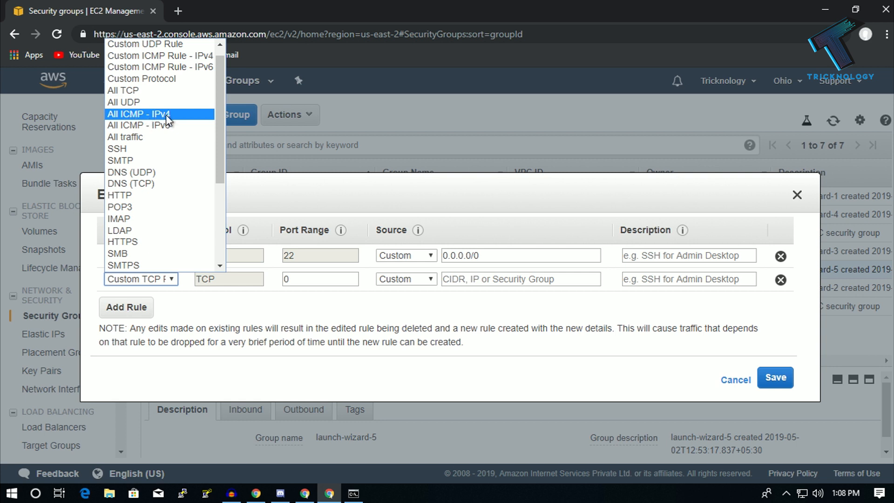
{"action": "left_click", "coordinate": [139, 113]}
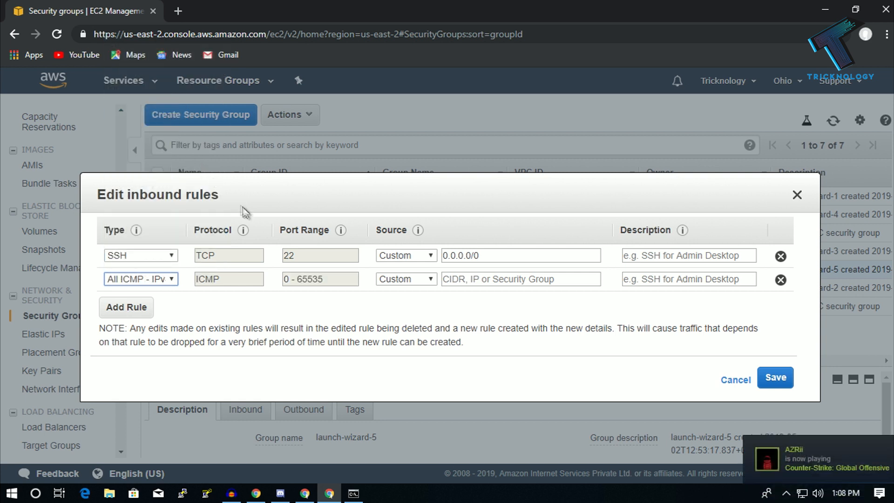
{"action": "left_click", "coordinate": [406, 279]}
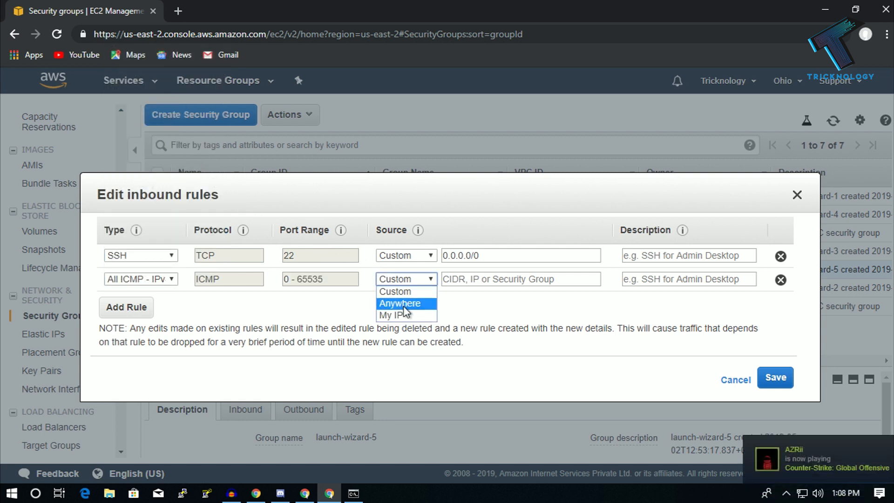
{"action": "left_click", "coordinate": [399, 303]}
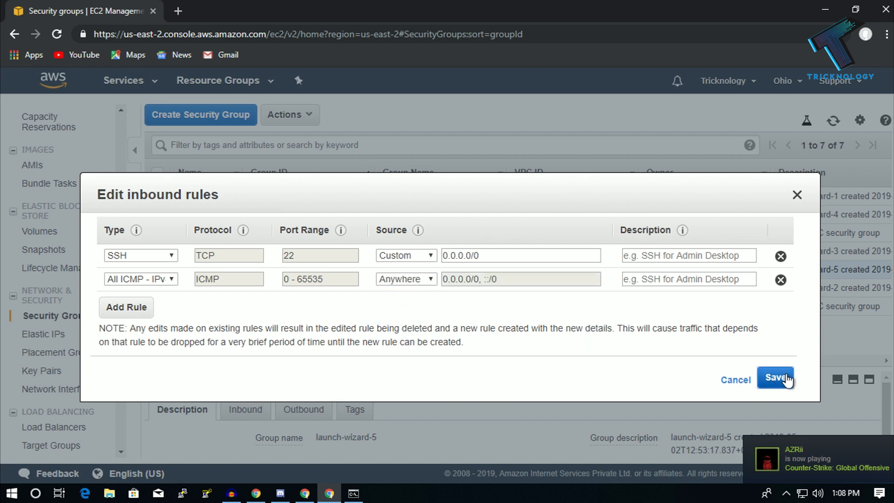
{"action": "left_click", "coordinate": [775, 380]}
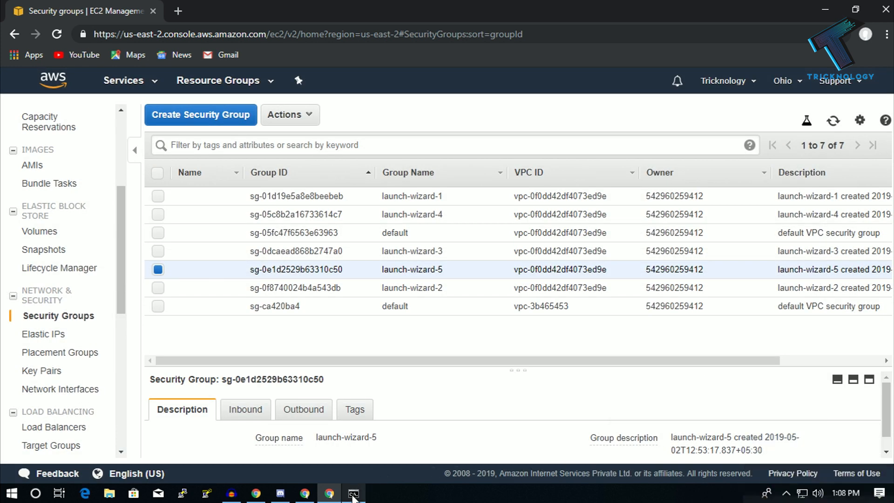
Return to the Command Prompt to watch the ping to 3.18.223.241 for replies
{"action": "left_click", "coordinate": [356, 494]}
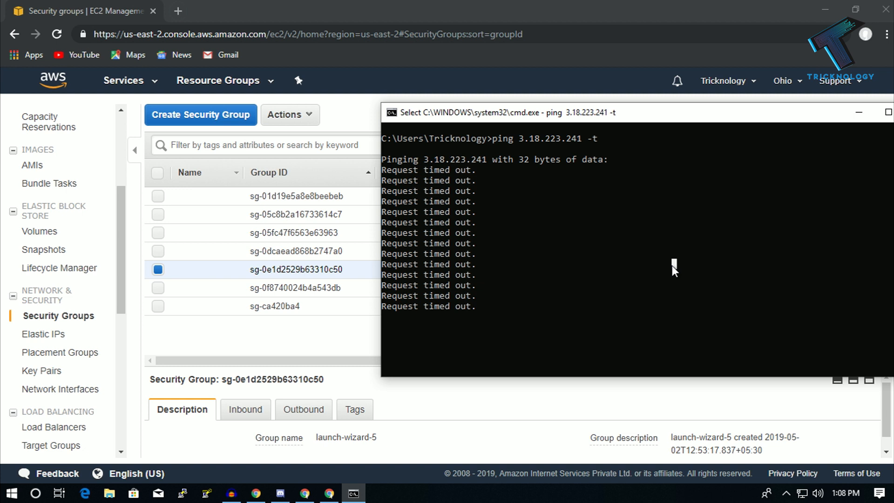
{"action": "mouse_move", "coordinate": [626, 265]}
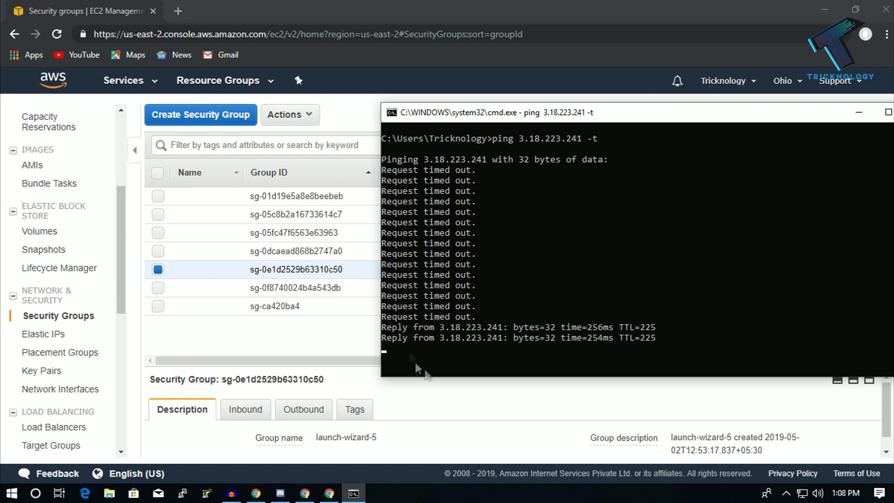
{"action": "mouse_move", "coordinate": [531, 315]}
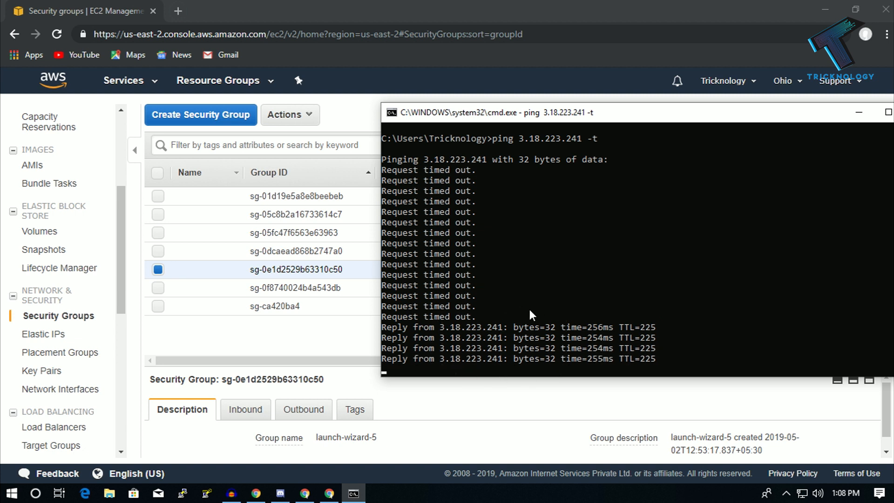